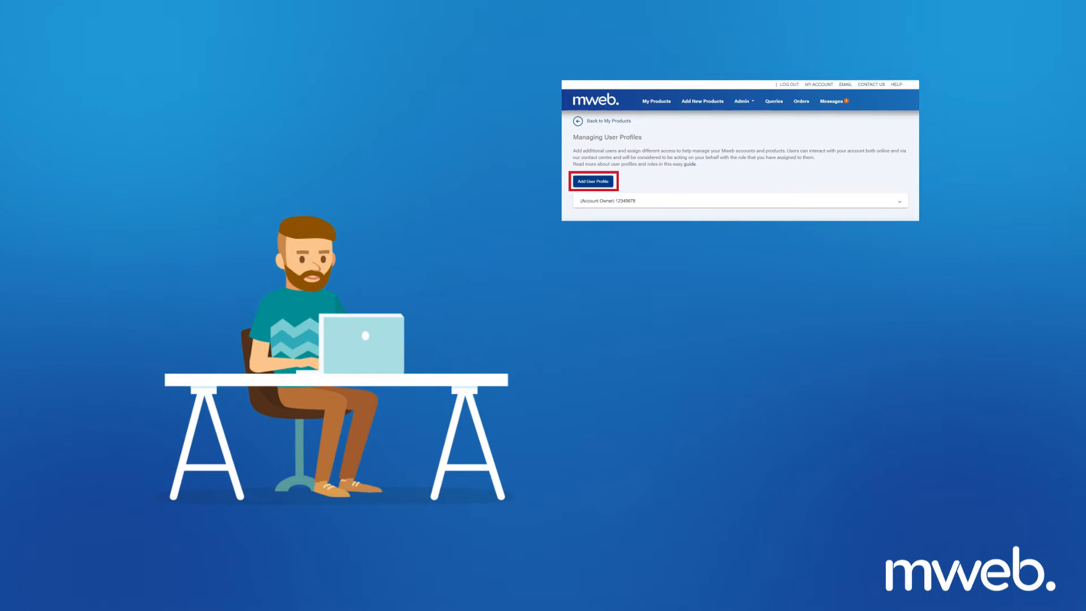
Expand the account owner's profile details, then start adding a new user profile
click(739, 201)
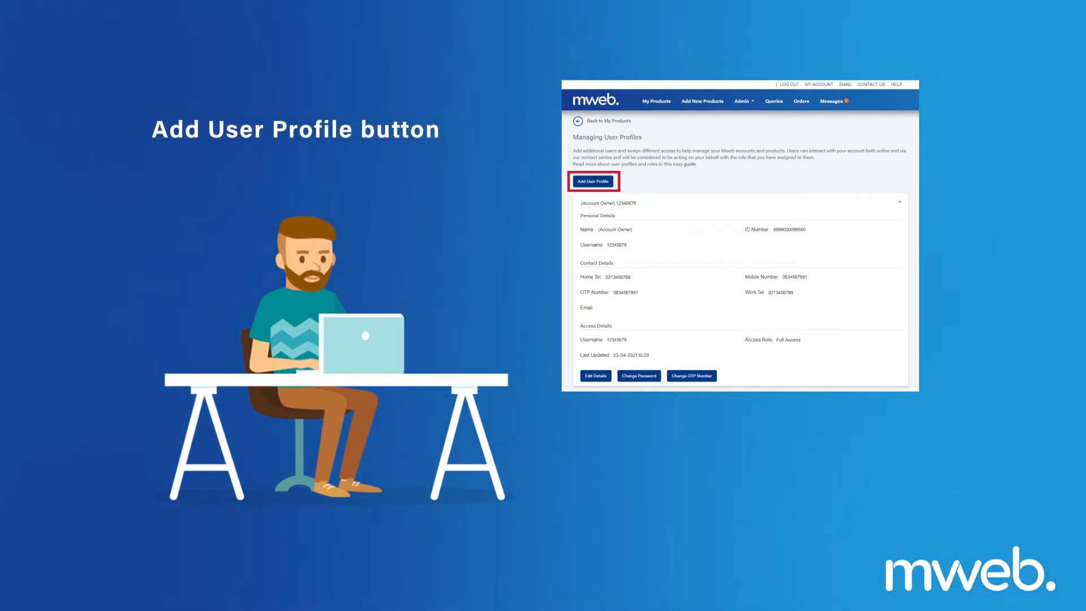
click(591, 181)
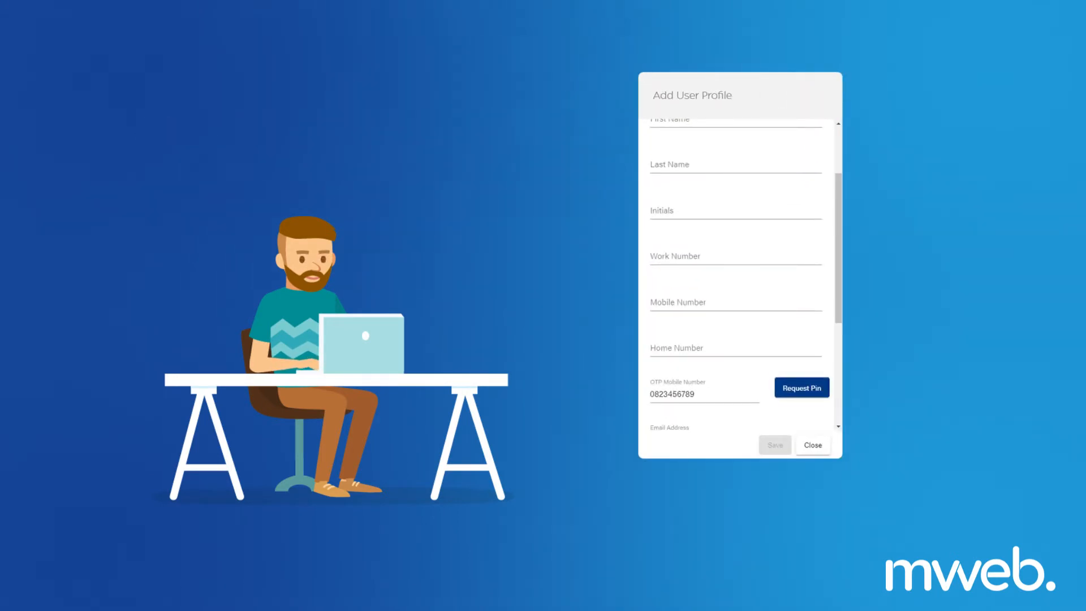
click(699, 393)
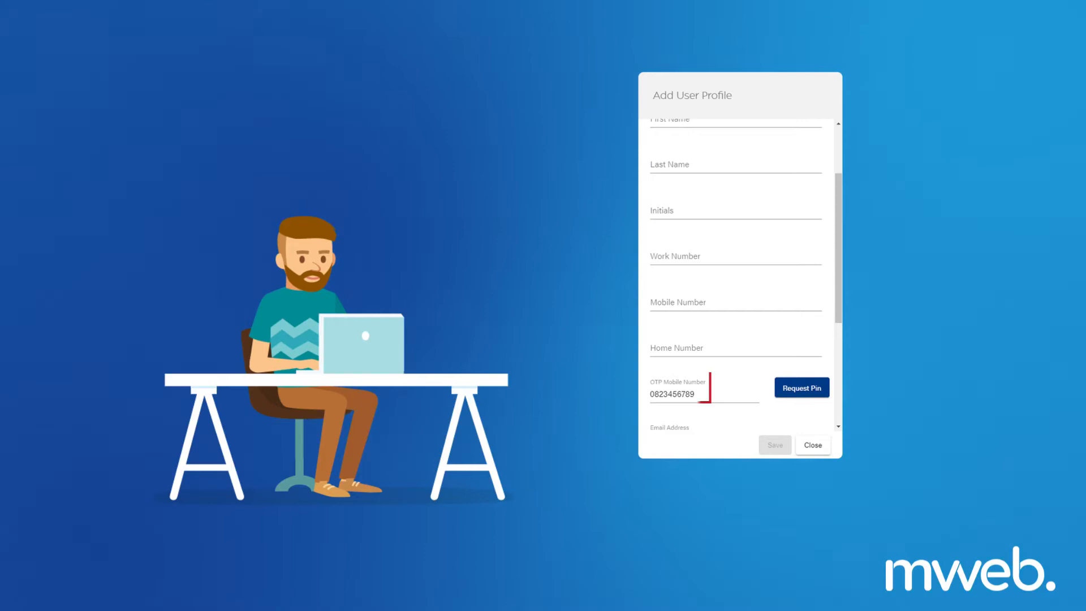
click(801, 386)
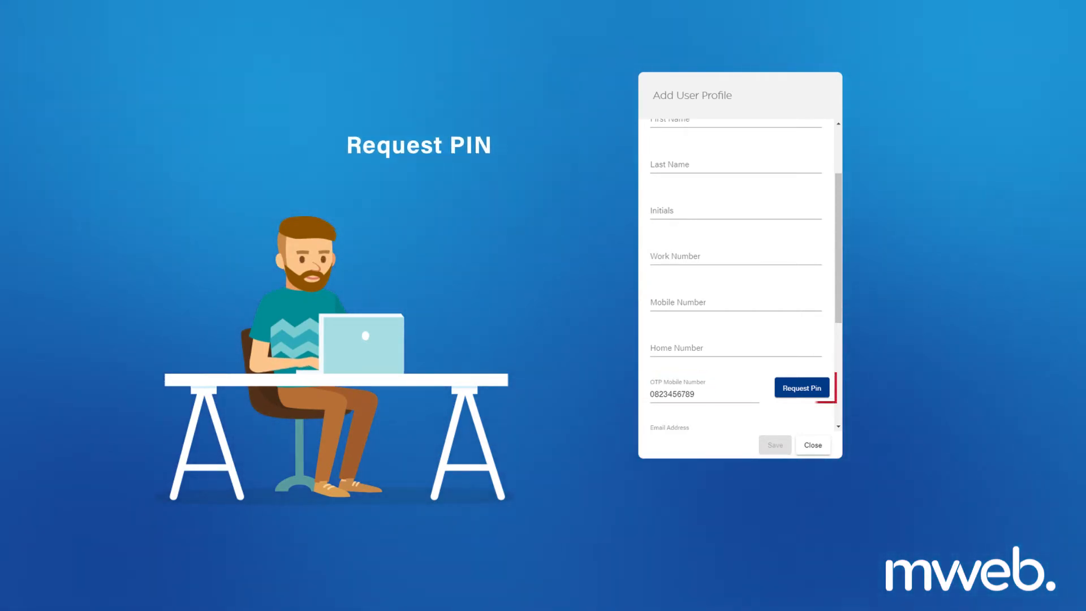
click(801, 387)
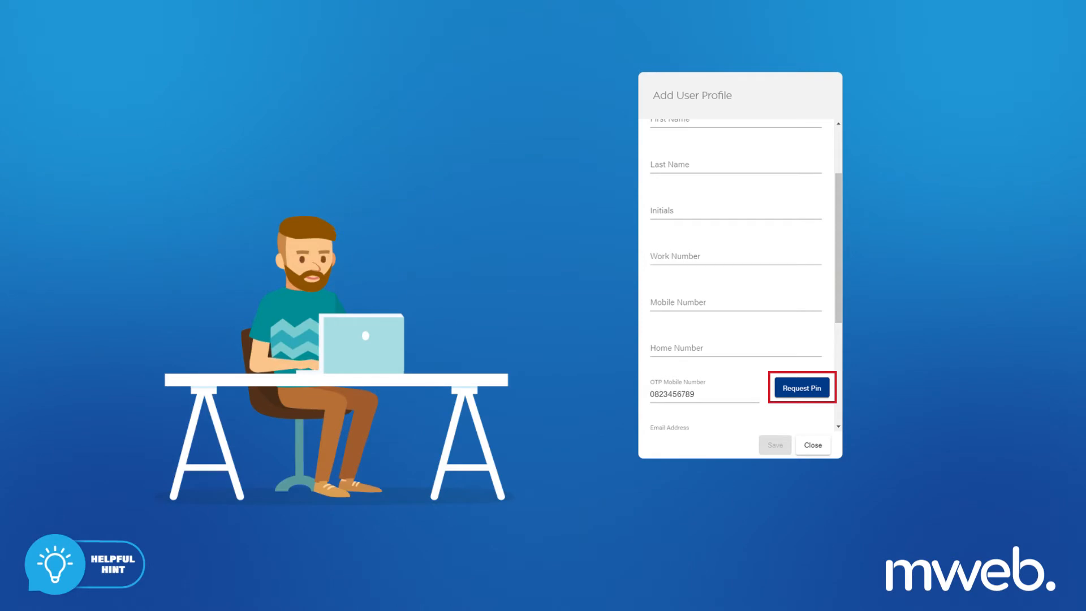
click(800, 387)
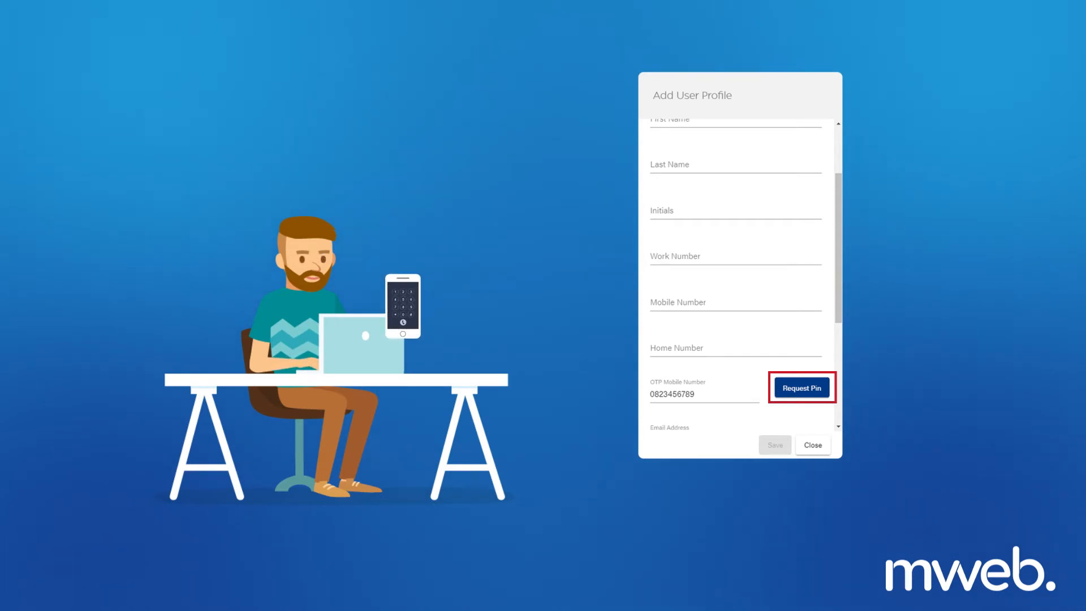
click(800, 386)
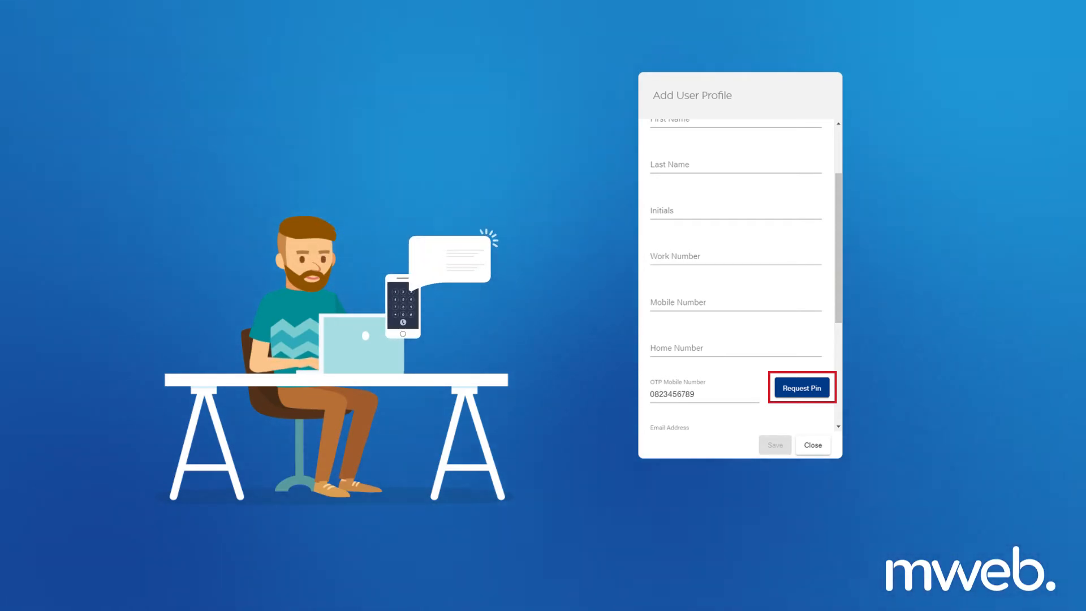
click(801, 386)
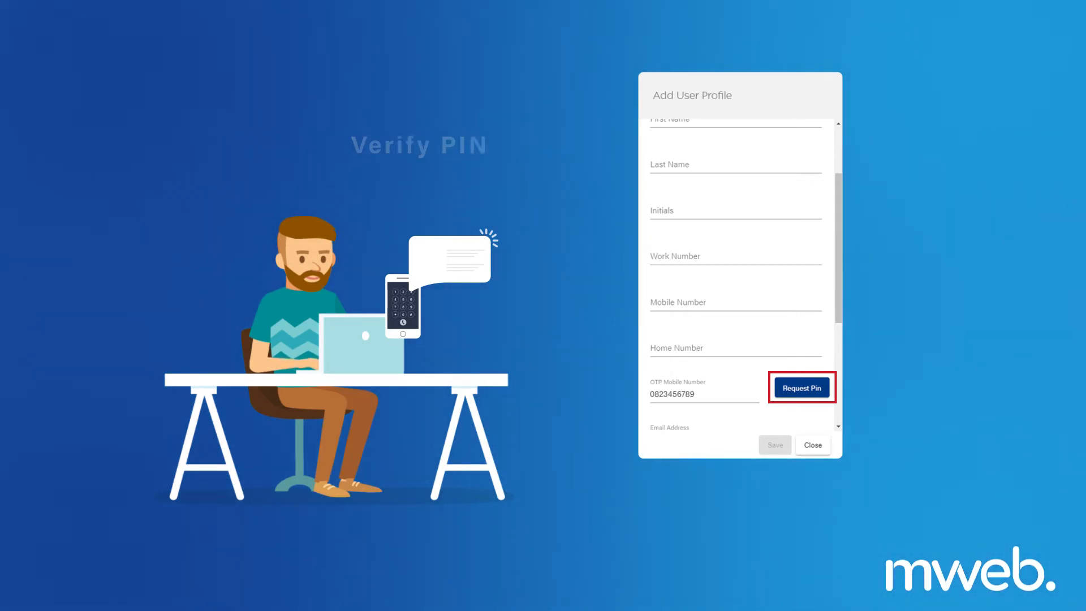
click(801, 386)
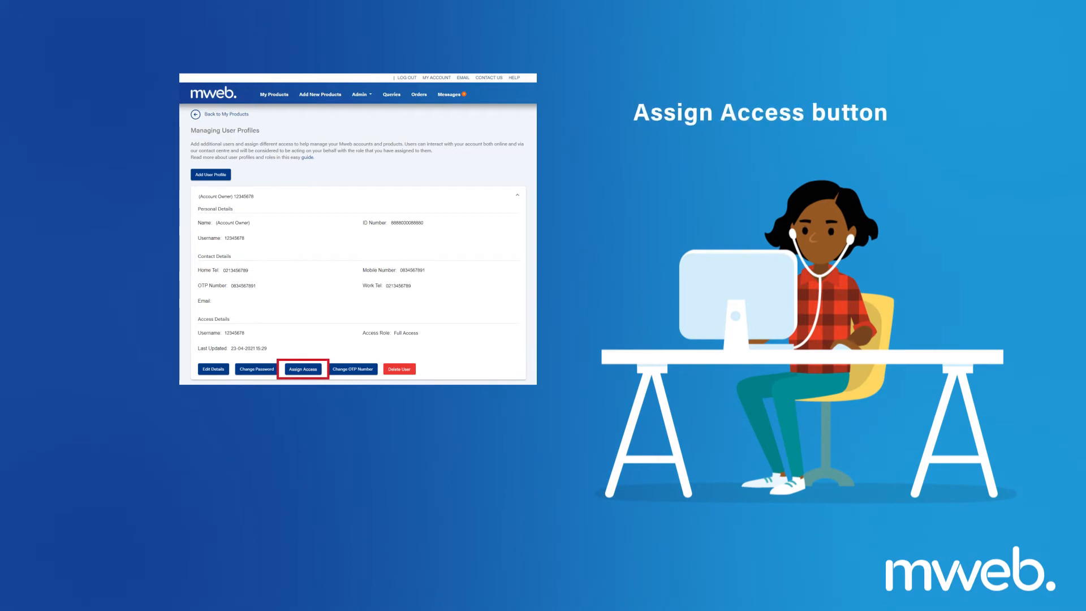
Choose Assign Access to pick which products the Mrs profile can manage
click(302, 369)
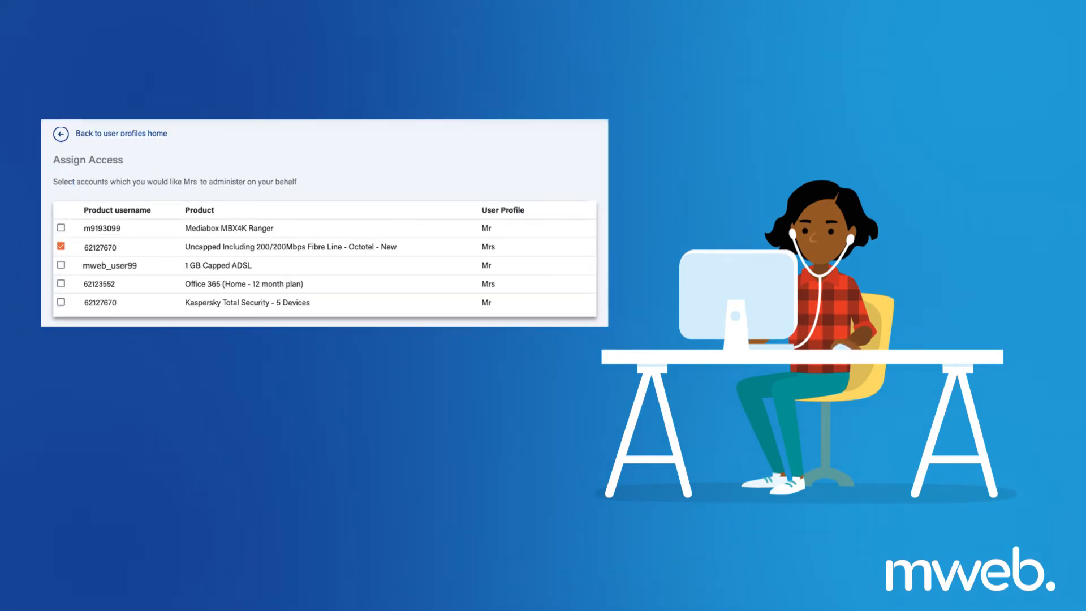
click(62, 283)
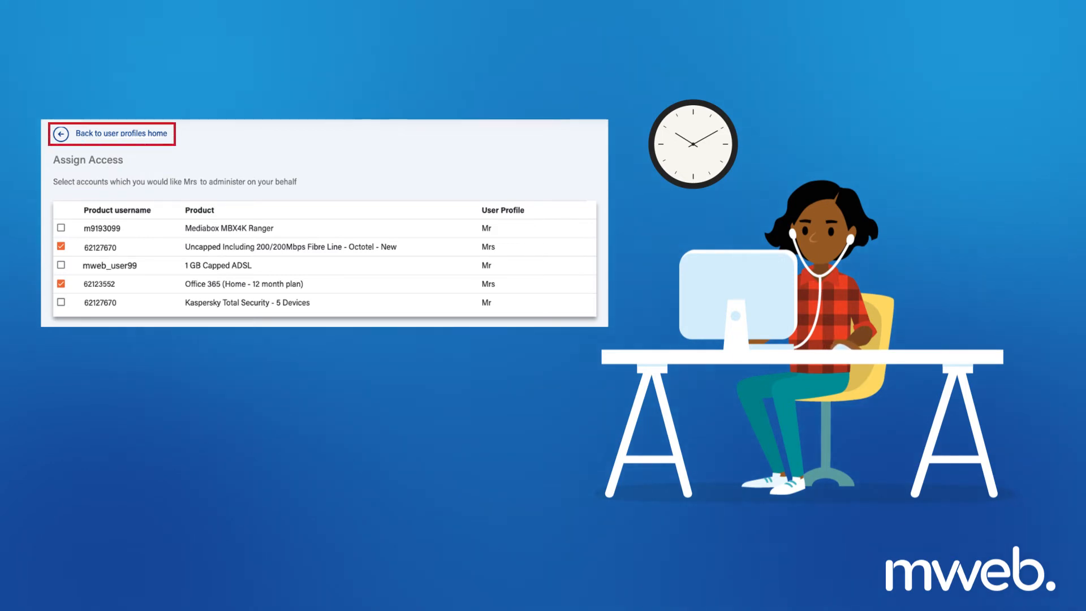
click(121, 133)
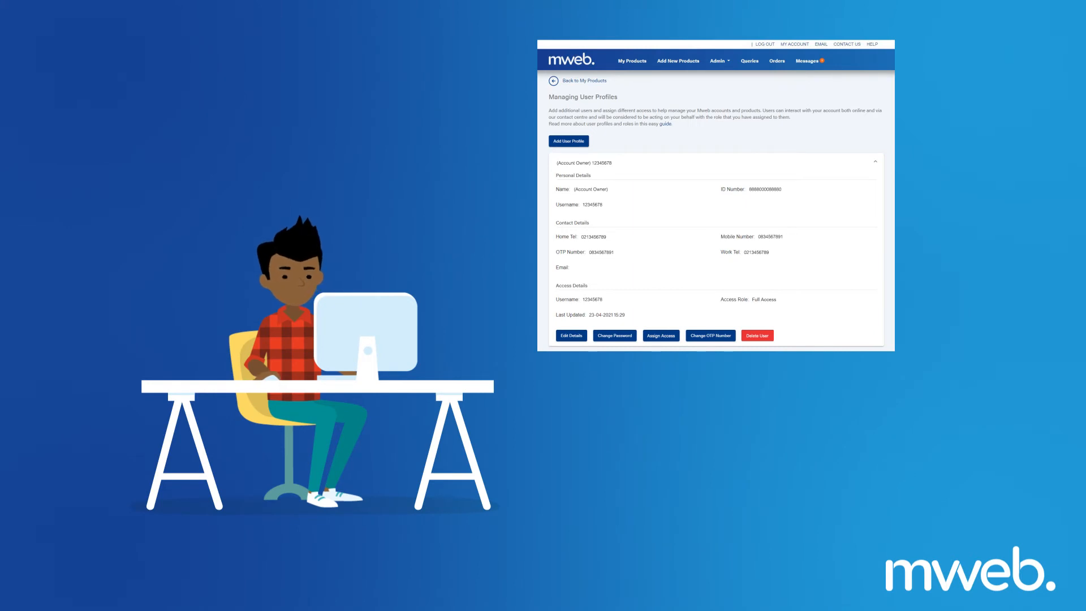
click(570, 335)
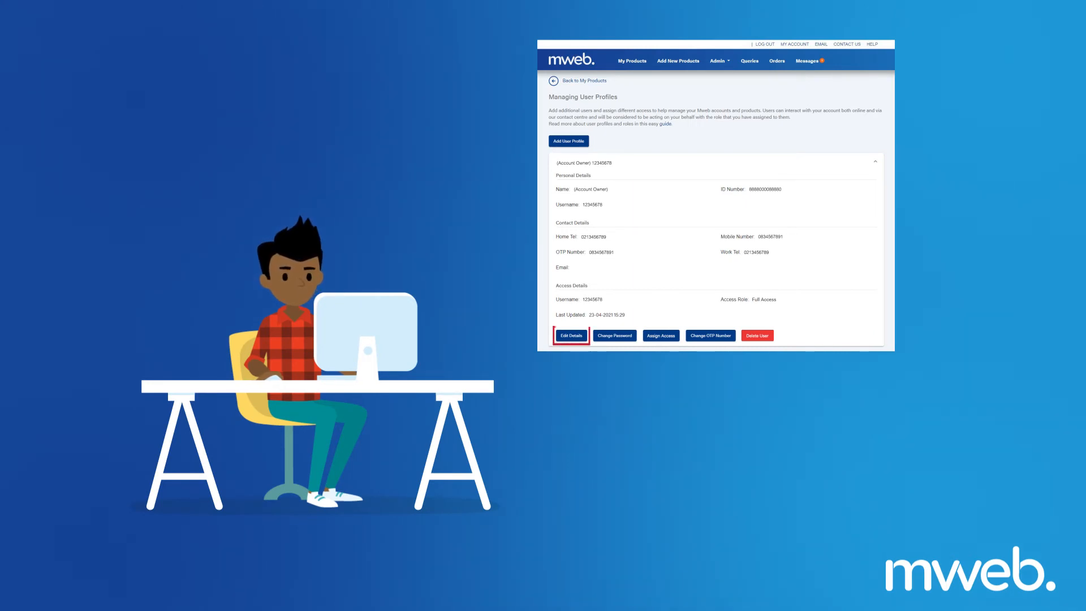